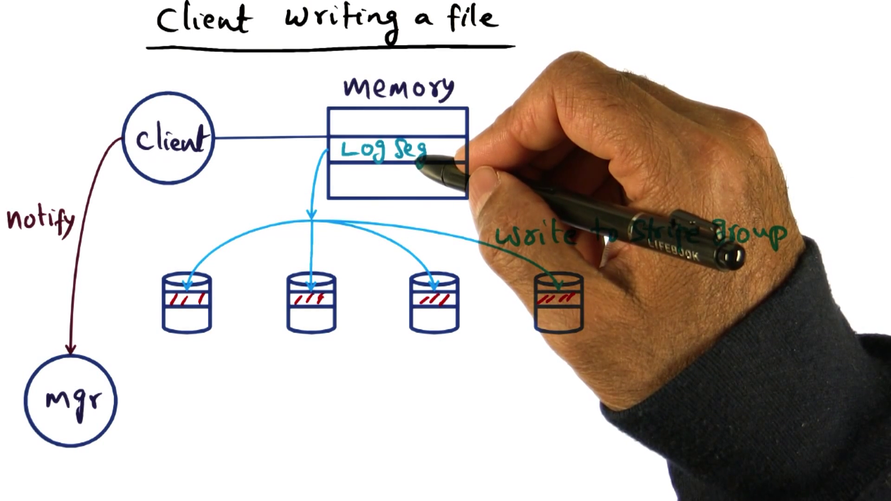
mouse_move(763, 235)
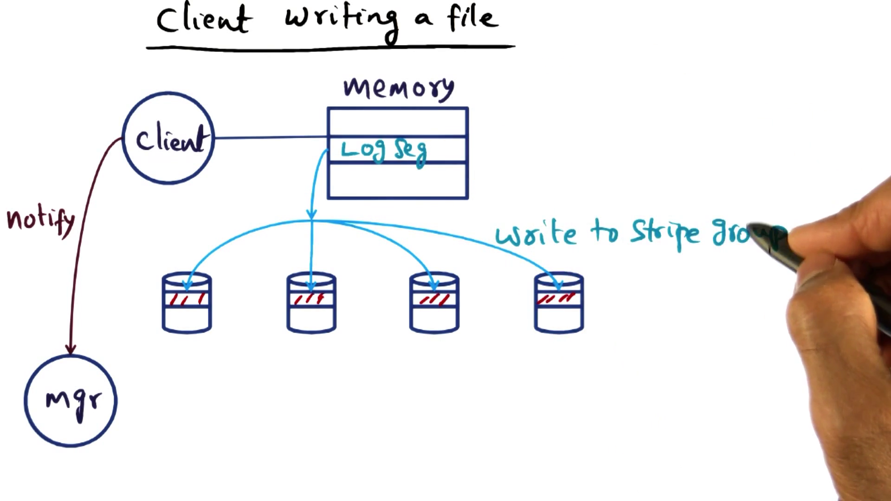